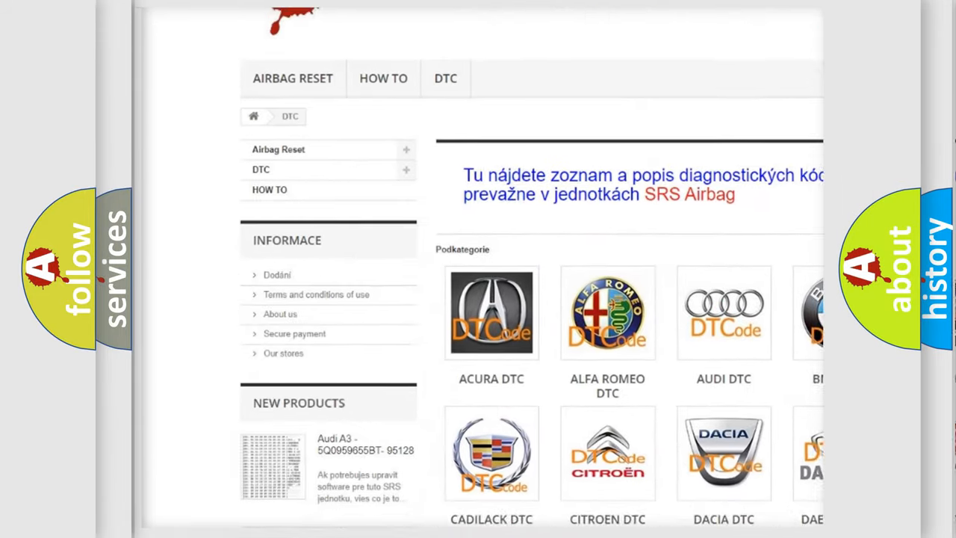
scroll("down", 3)
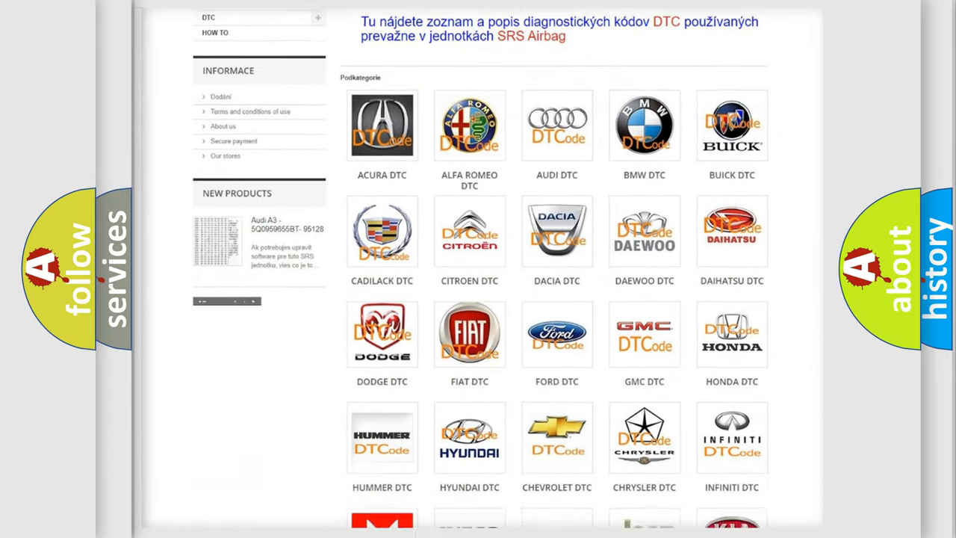
scroll("down", 3)
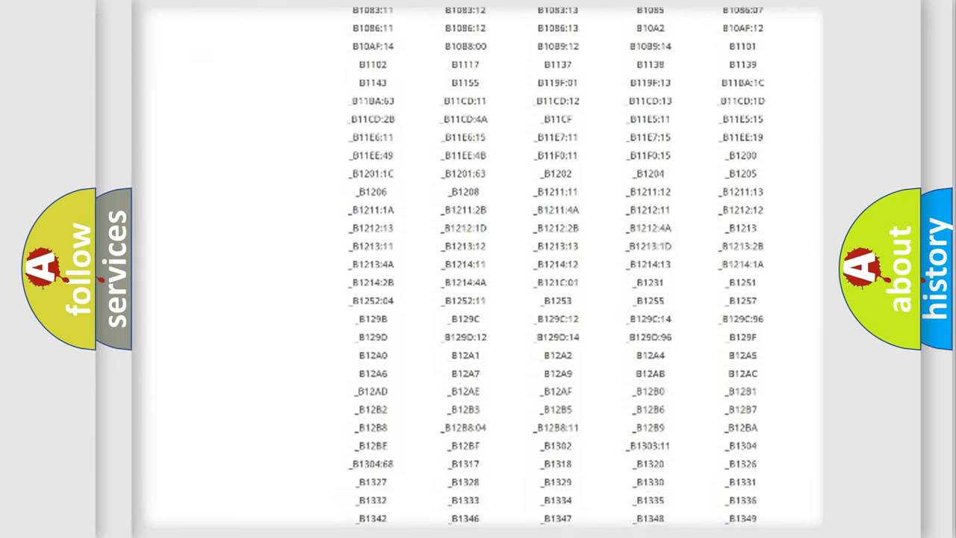
scroll("down", 3)
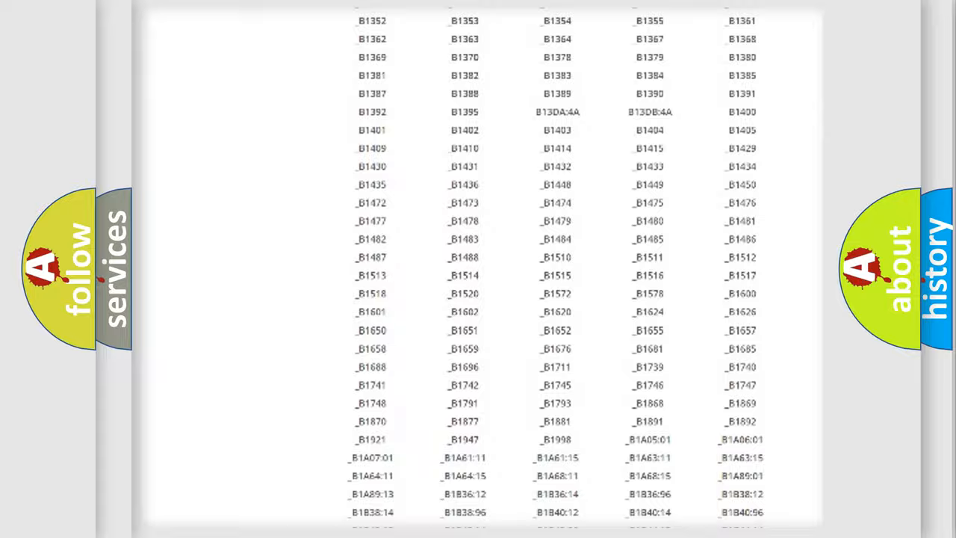